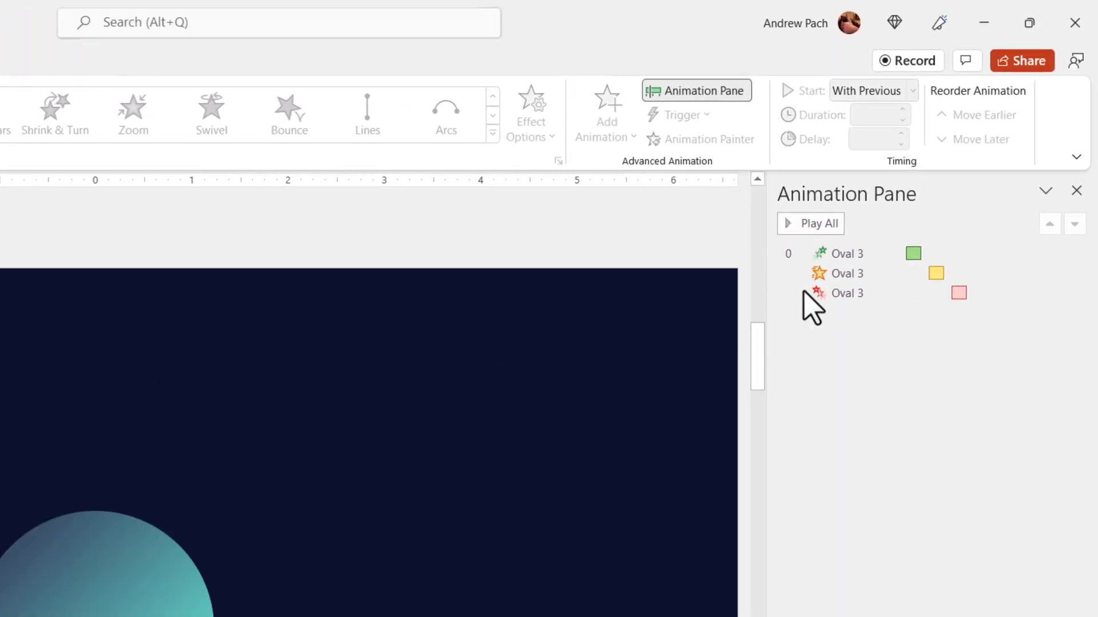
Preview the circle animation, then open the Delaying section's Now you! slide and select its first animation
{"action": "left_click", "coordinate": [847, 293]}
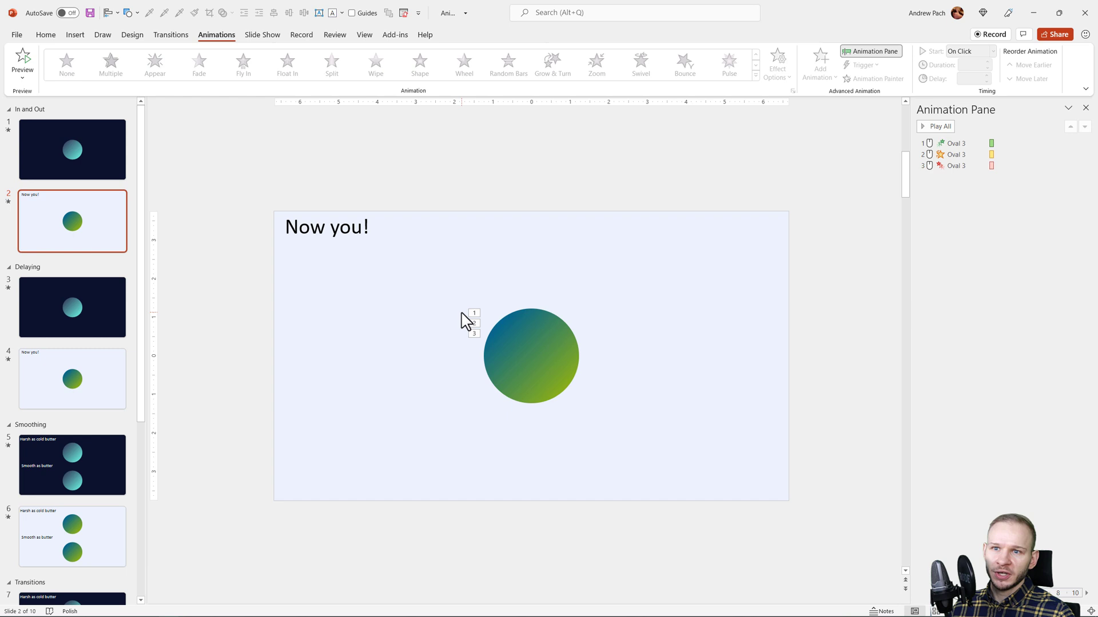
{"action": "left_click", "coordinate": [72, 308]}
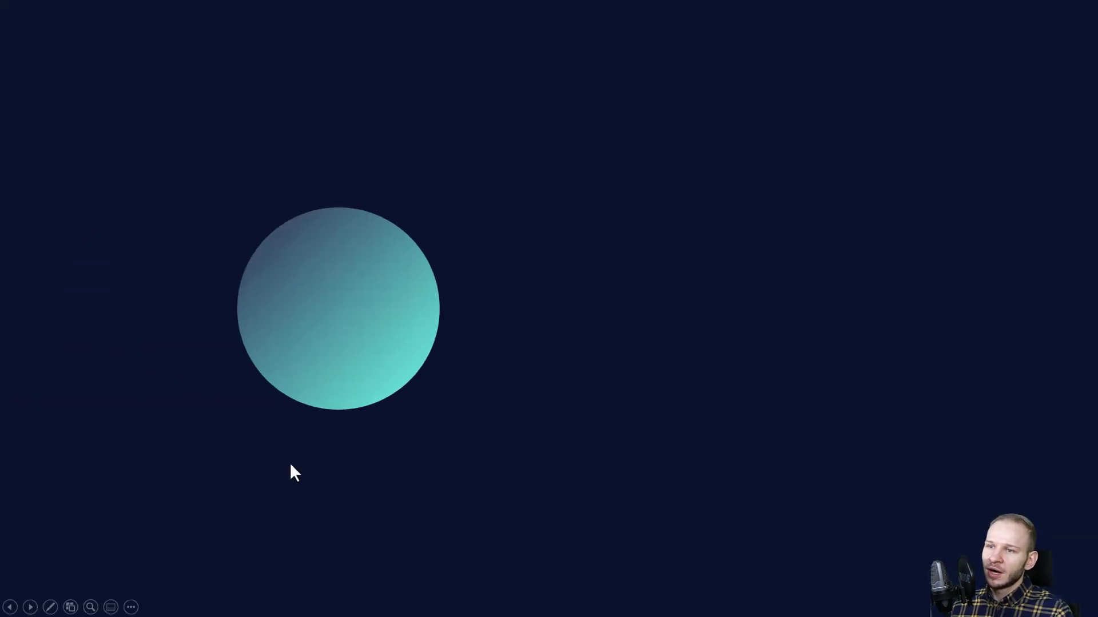
{"action": "left_click_drag", "start_coordinate": [338, 308], "coordinate": [548, 308]}
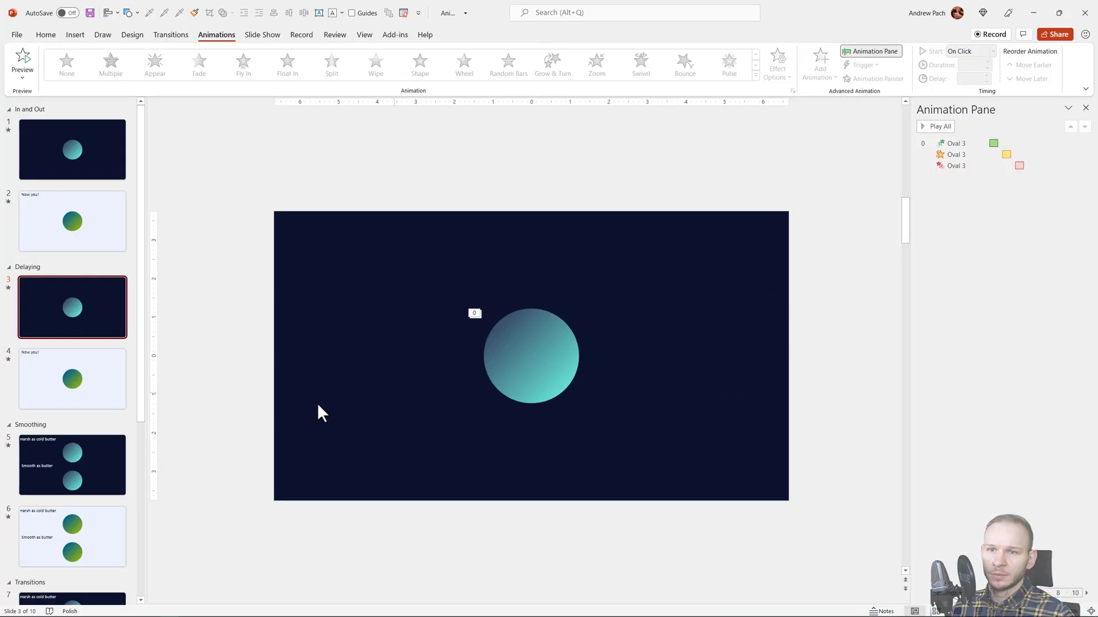
{"action": "left_click", "coordinate": [72, 378]}
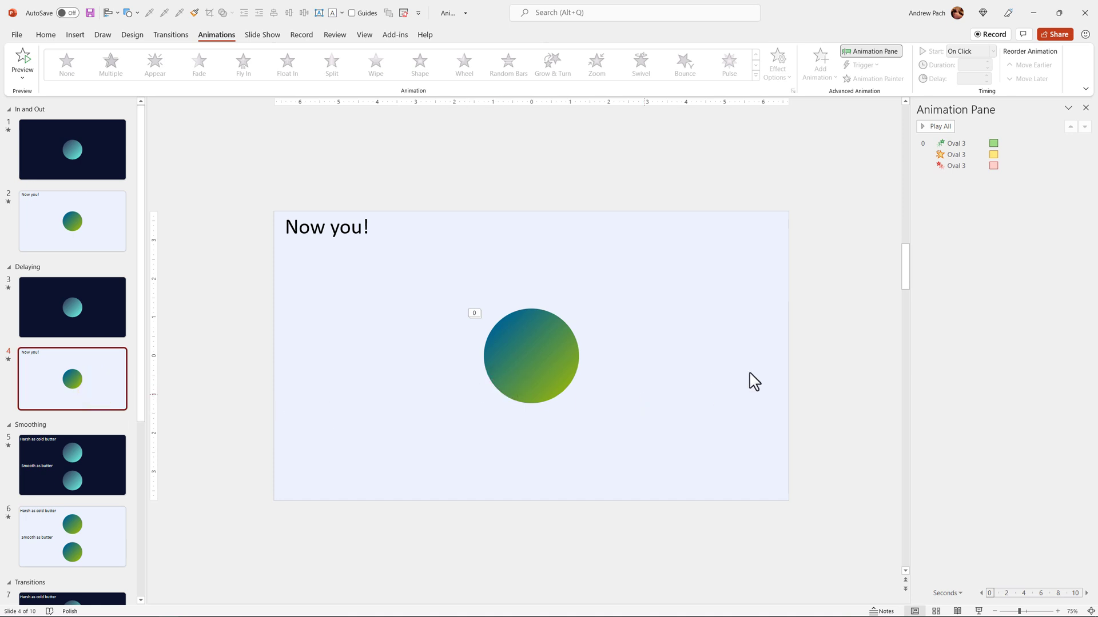
{"action": "mouse_move", "coordinate": [124, 229]}
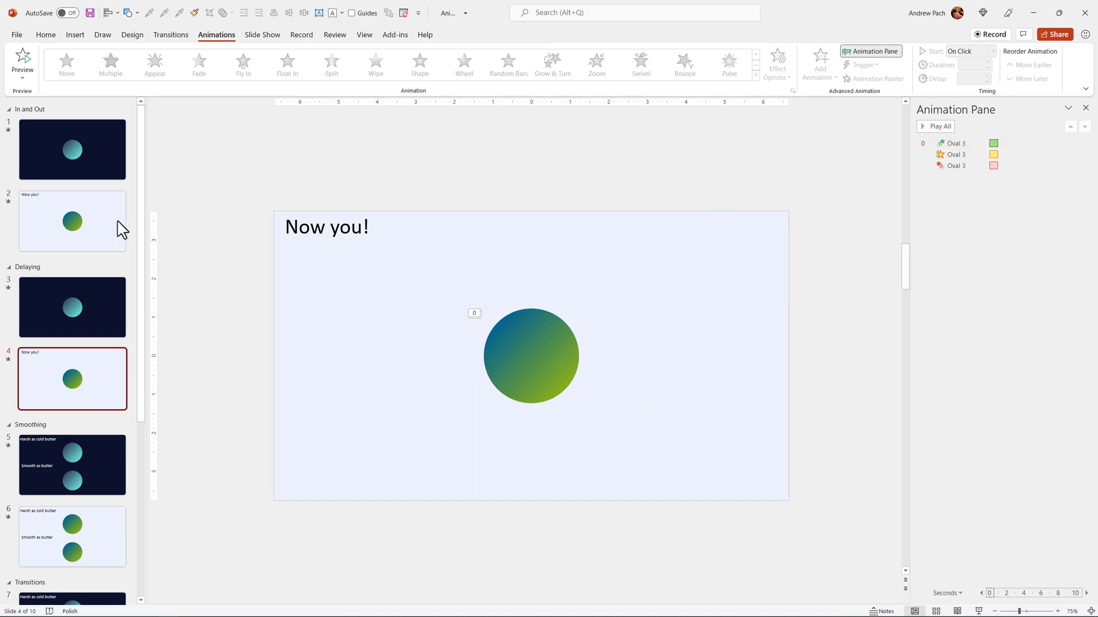
{"action": "left_click", "coordinate": [955, 166]}
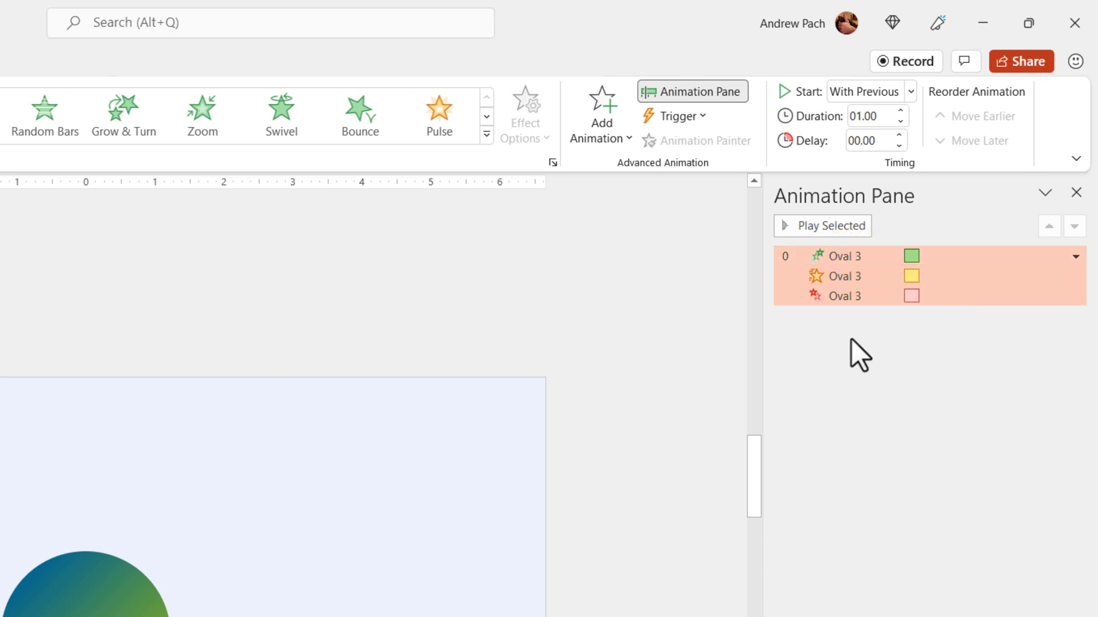
Set the selected circle animations to Start With Previous from the Animation Pane dropdown
{"action": "left_click", "coordinate": [1076, 255]}
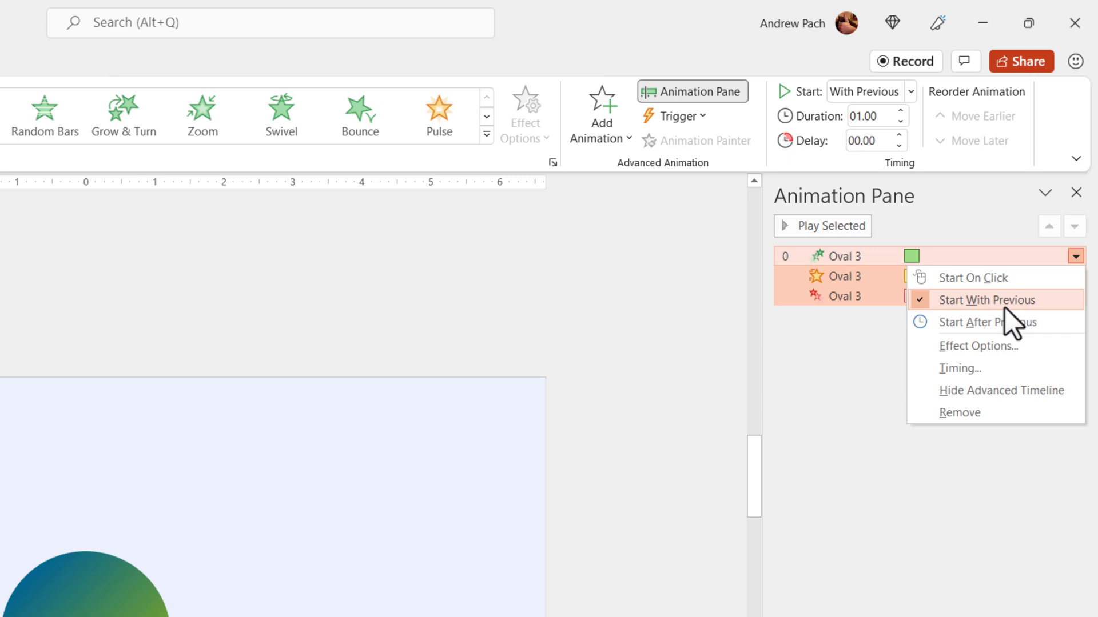
{"action": "mouse_move", "coordinate": [970, 312]}
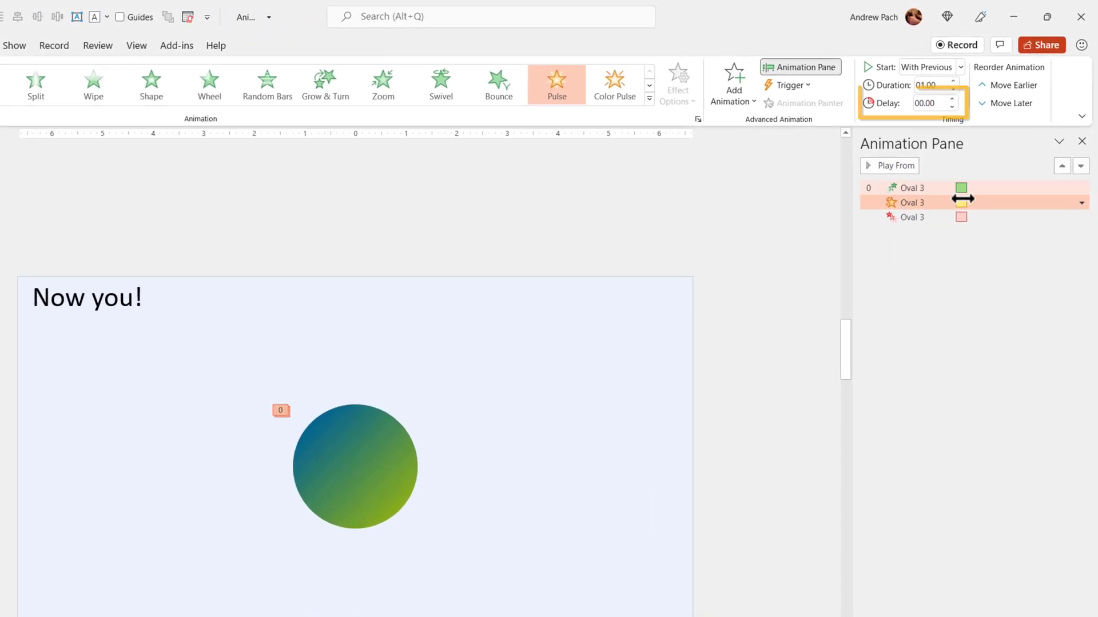
Raise the second circle animation's Delay to 01.25 seconds in the Timing group
{"action": "left_click", "coordinate": [951, 100]}
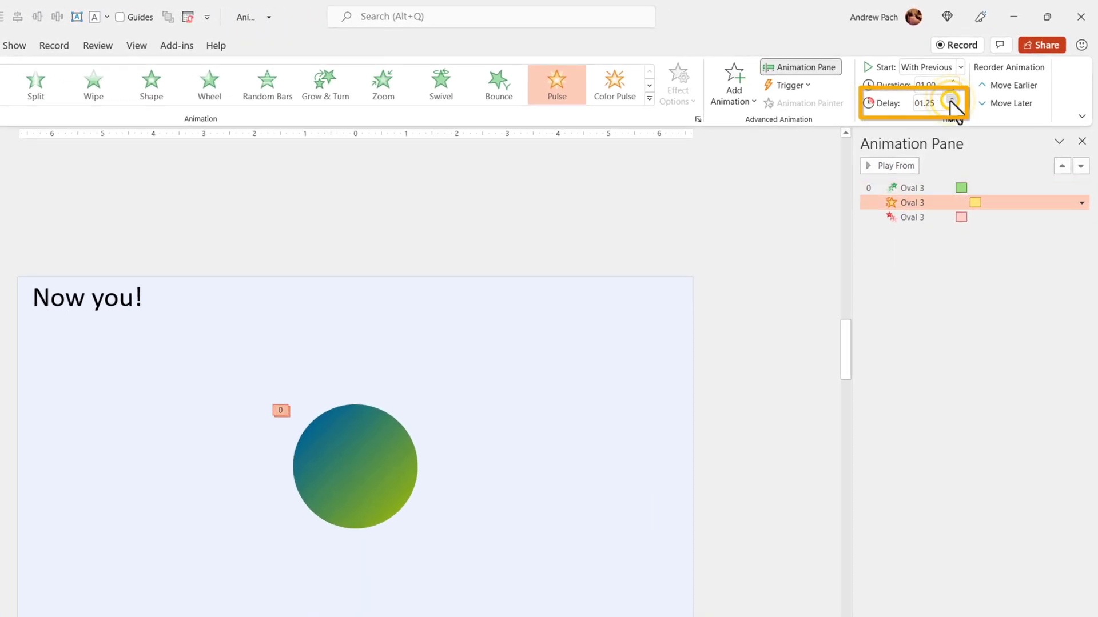
{"action": "left_click", "coordinate": [952, 101]}
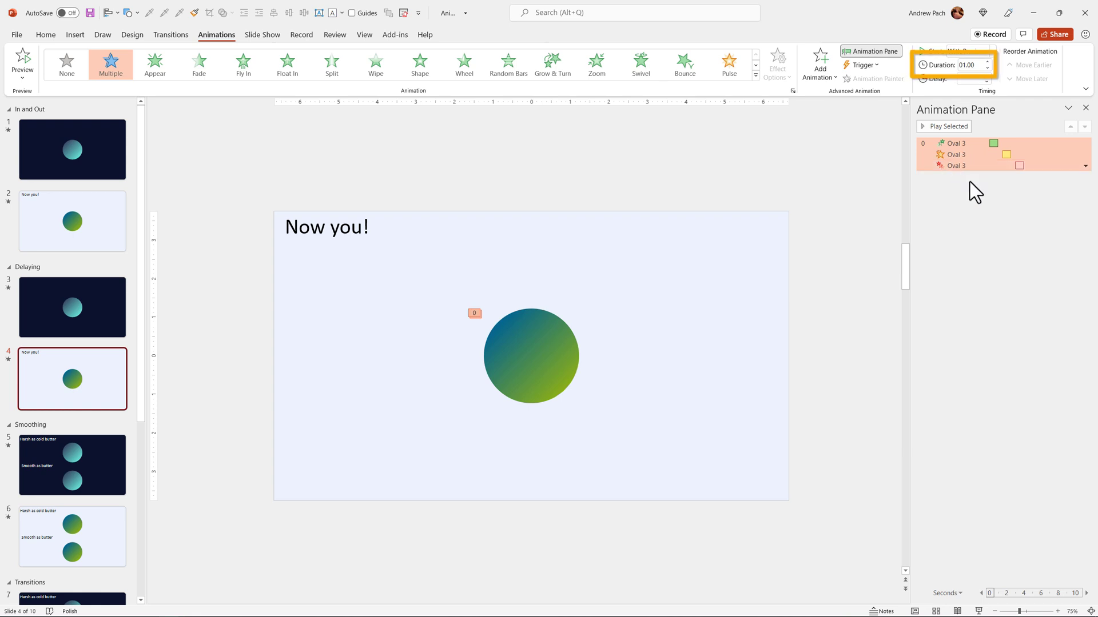
{"action": "left_click", "coordinate": [988, 61]}
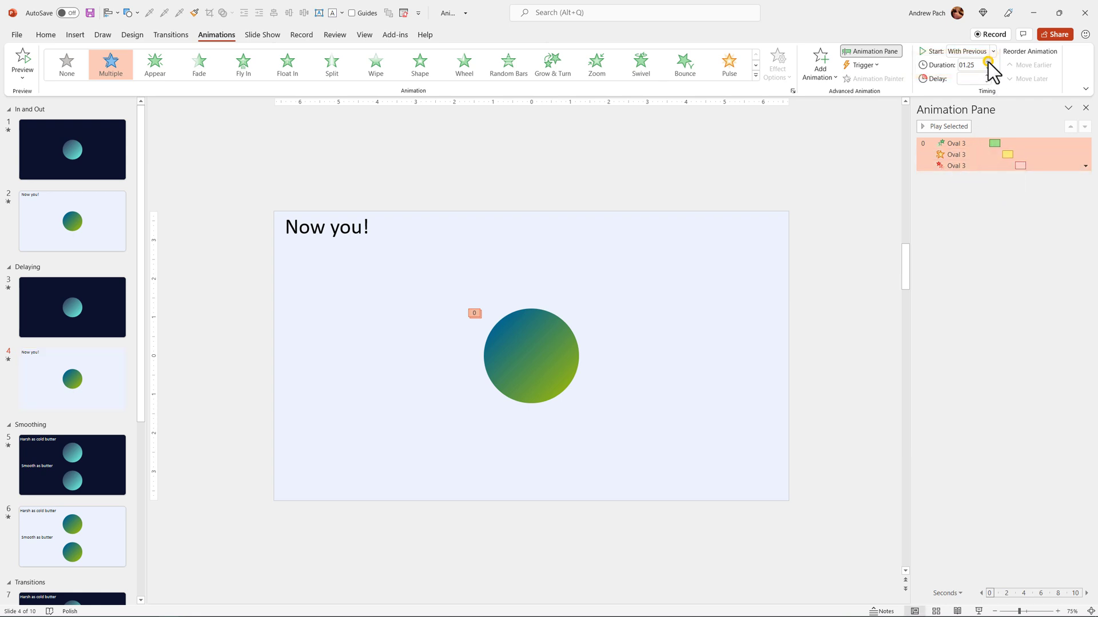
{"action": "left_click", "coordinate": [988, 69]}
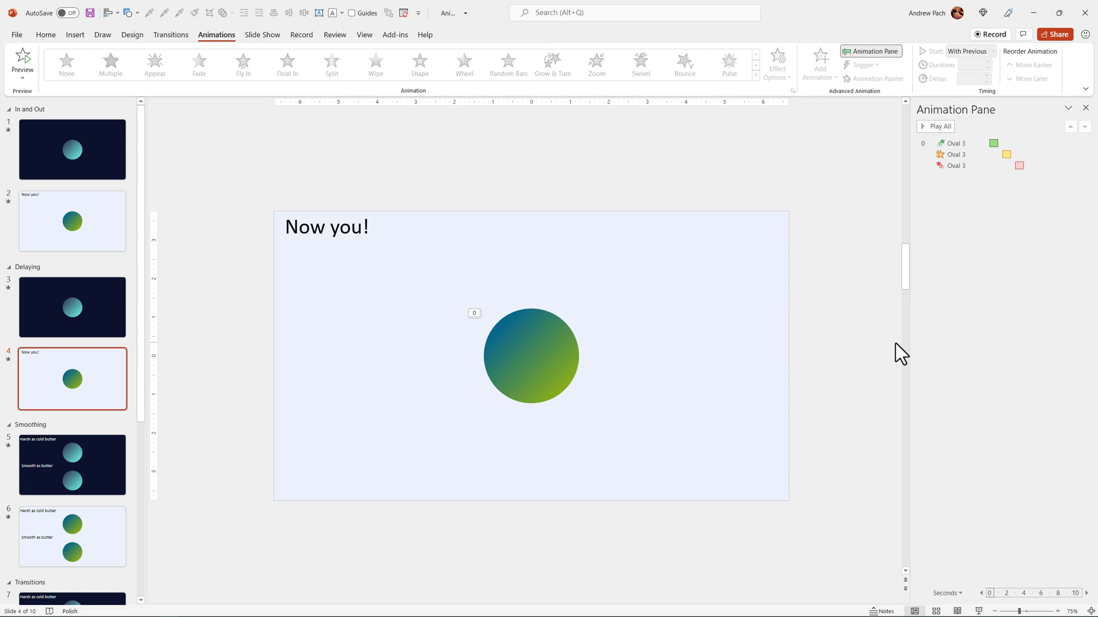
{"action": "mouse_move", "coordinate": [623, 329]}
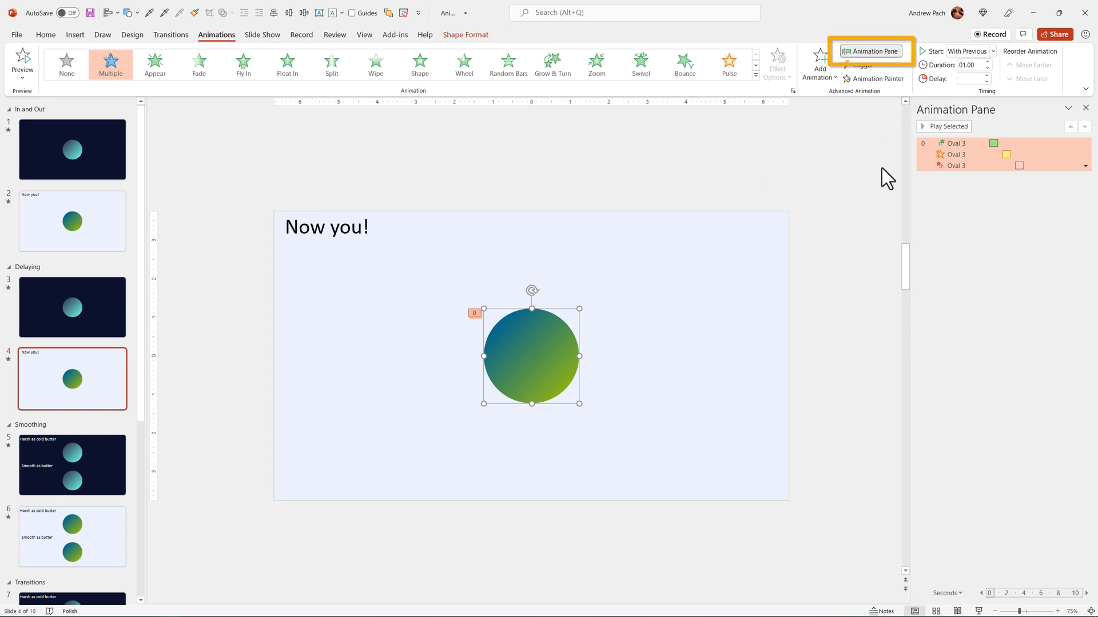
{"action": "mouse_move", "coordinate": [1005, 154]}
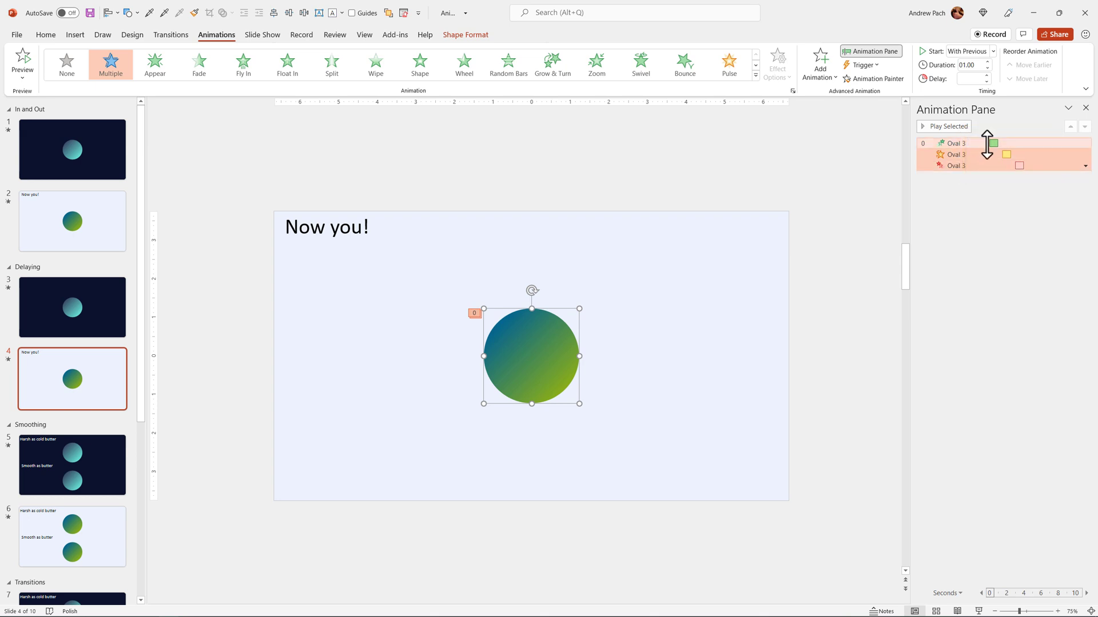
{"action": "left_click", "coordinate": [1086, 143]}
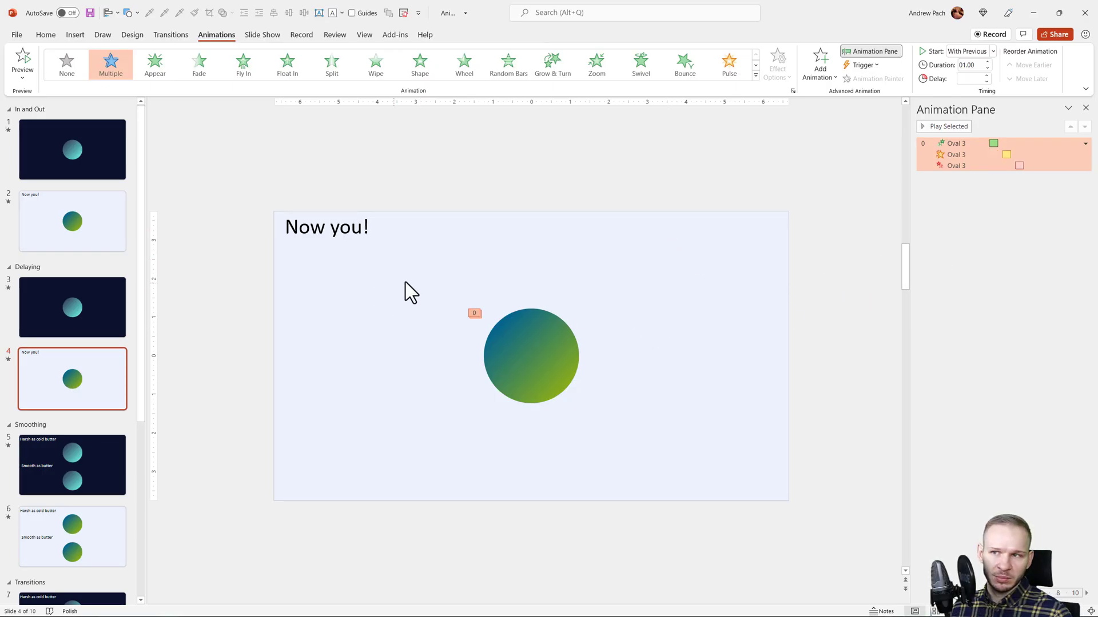
{"action": "left_click", "coordinate": [584, 420]}
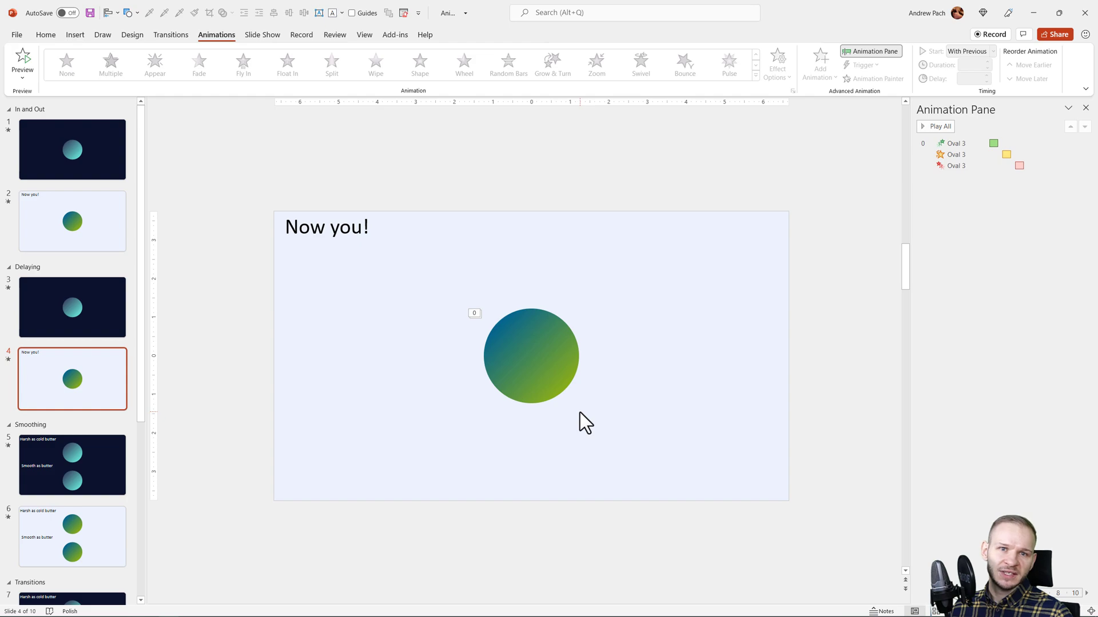